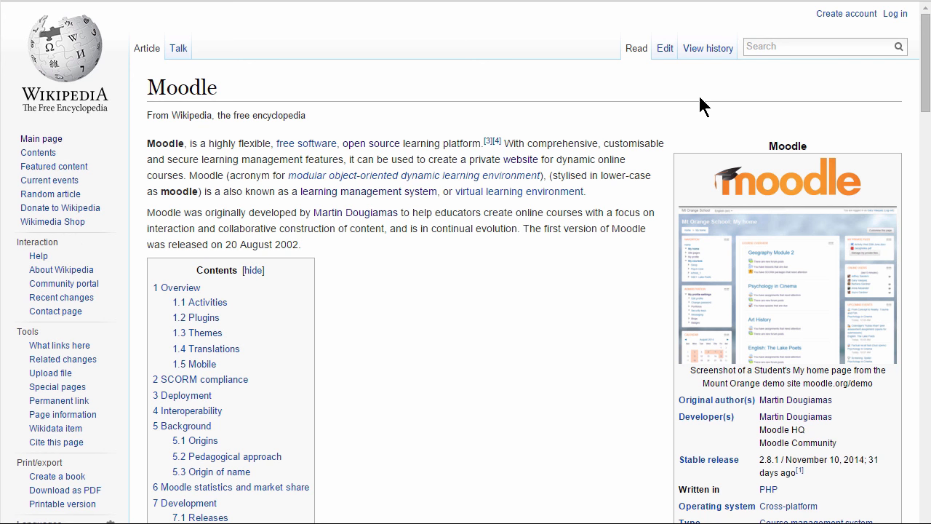
mouse_move(682, 81)
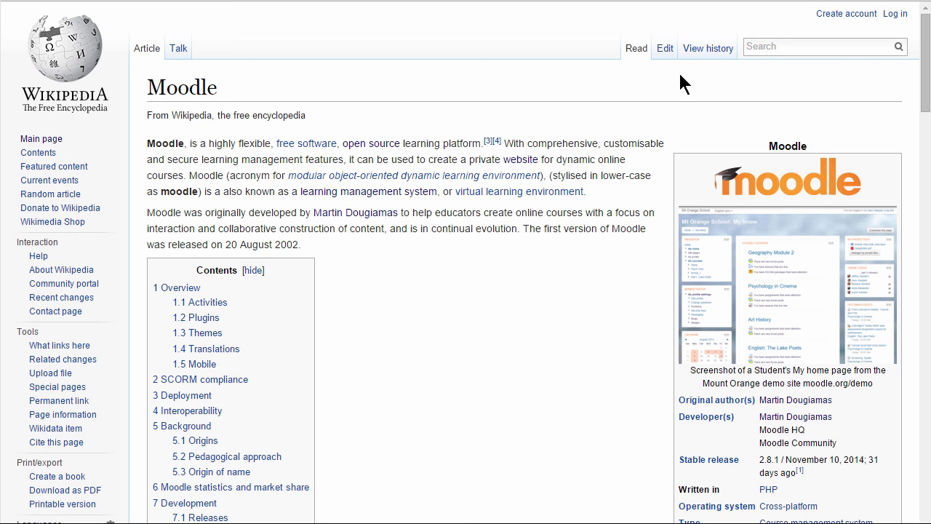
mouse_move(663, 48)
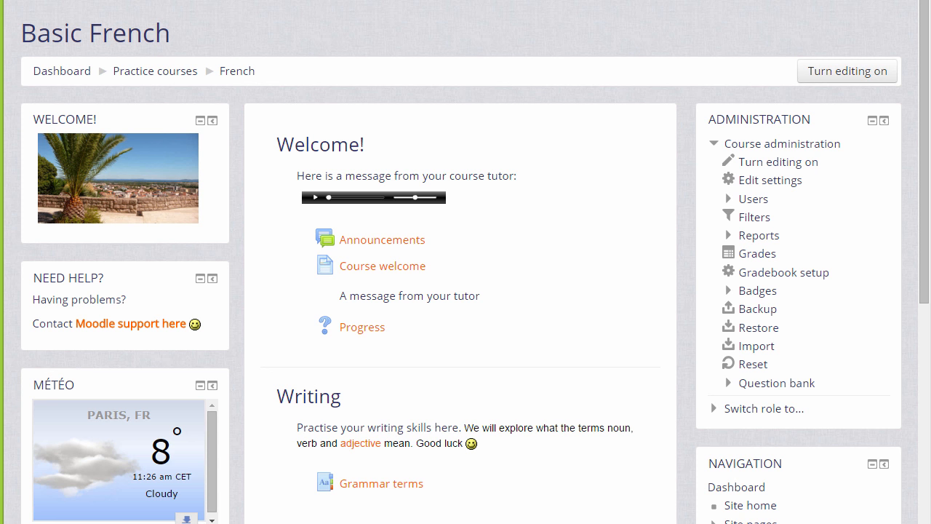
mouse_move(869, 96)
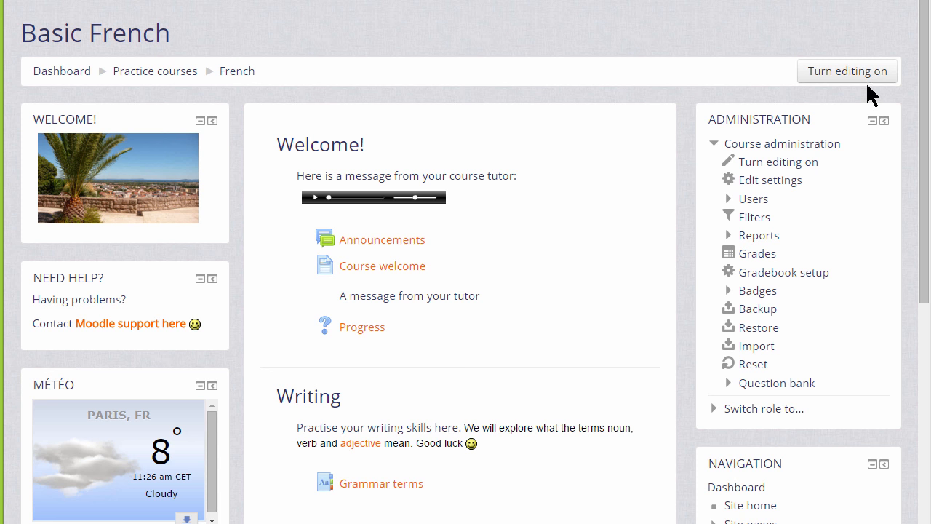
mouse_move(847, 70)
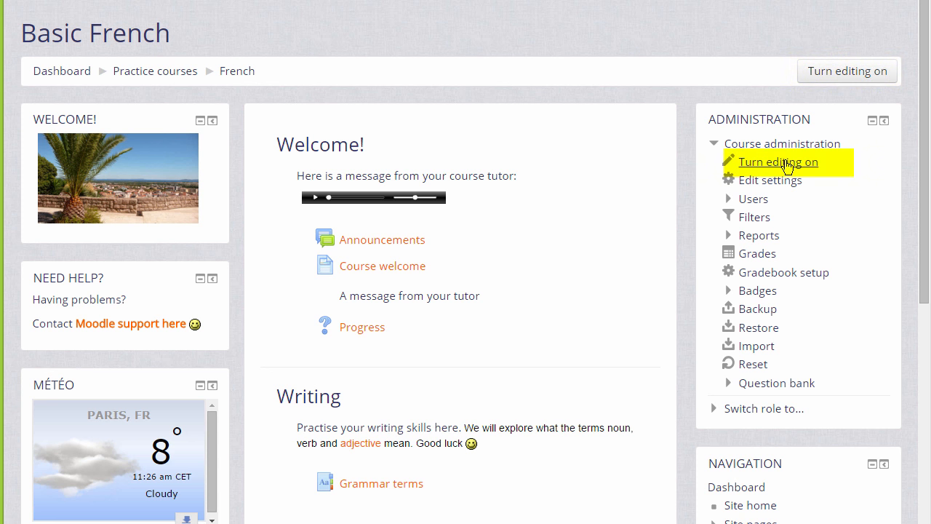
mouse_move(786, 169)
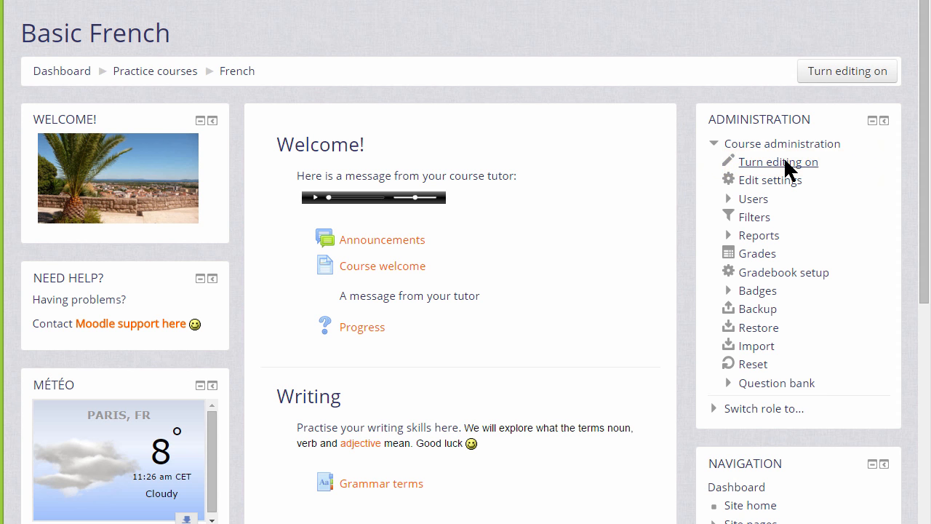
Turn editing on for the Basic French course.
left_click(778, 162)
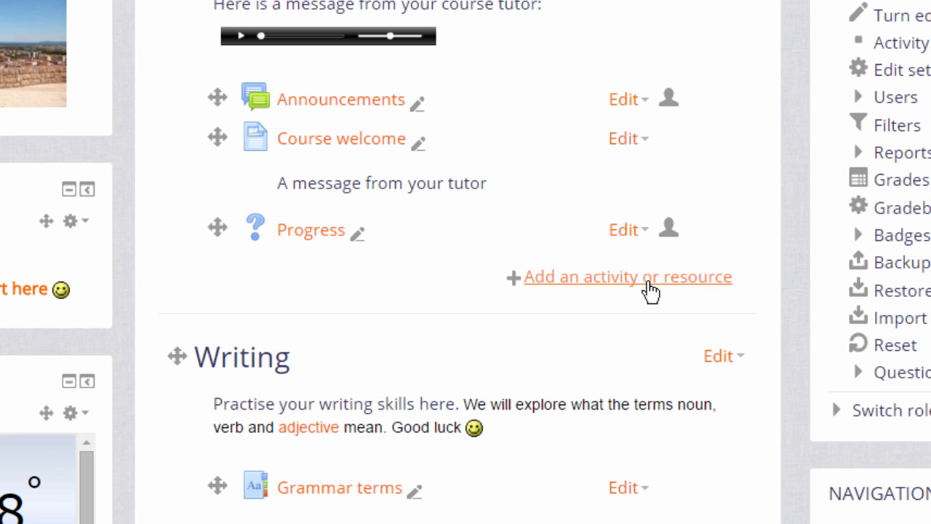
Start adding an activity to the Writing section and select Wiki in the chooser.
left_click(627, 276)
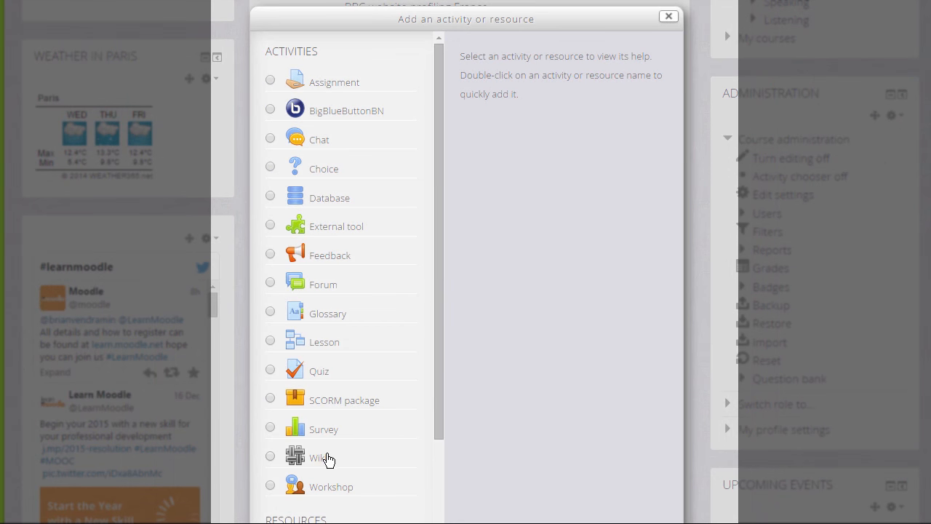
left_click(317, 456)
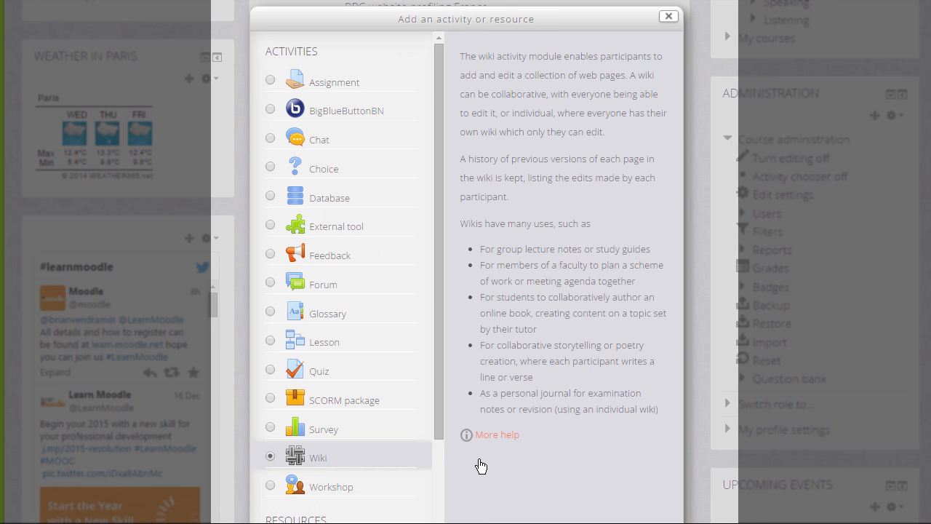
mouse_move(492, 465)
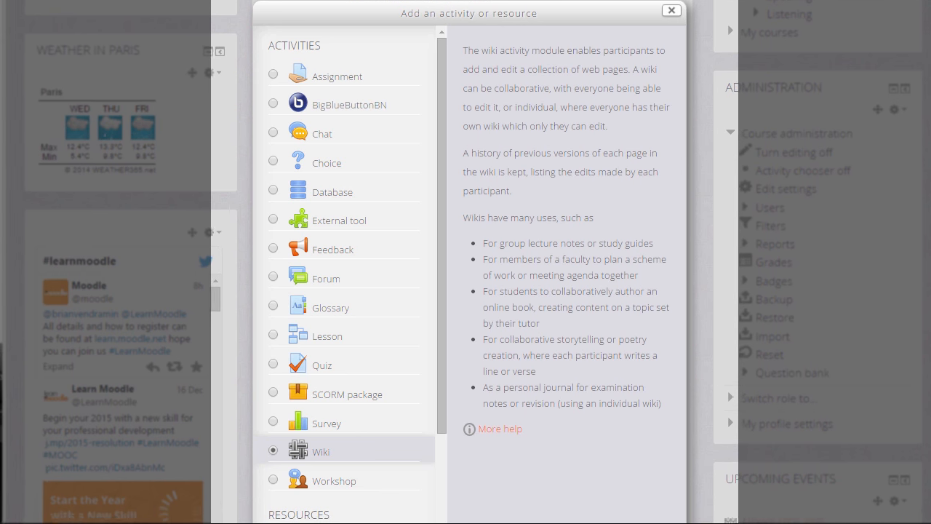
scroll("down", 3)
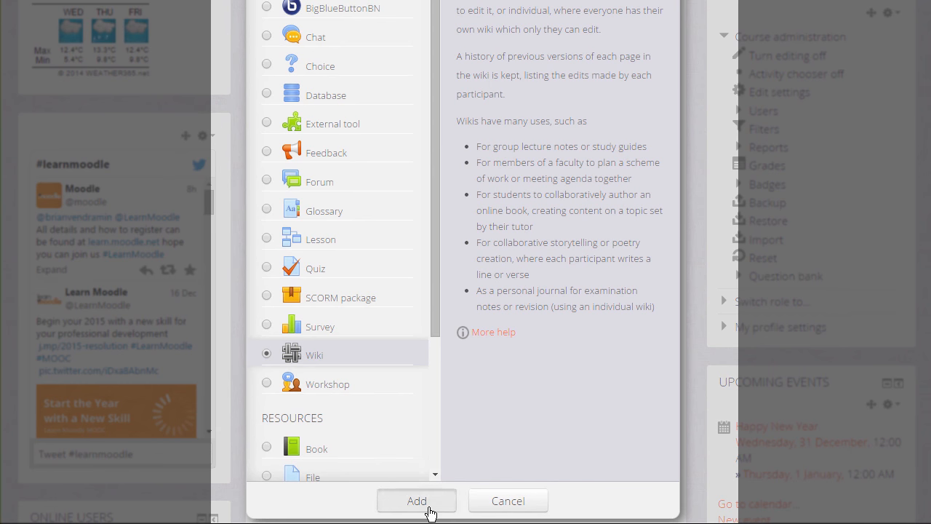
Add the wiki, naming it 'Useful language websites' with description 'Add your useful sites for learning languages here.'.
left_click(416, 500)
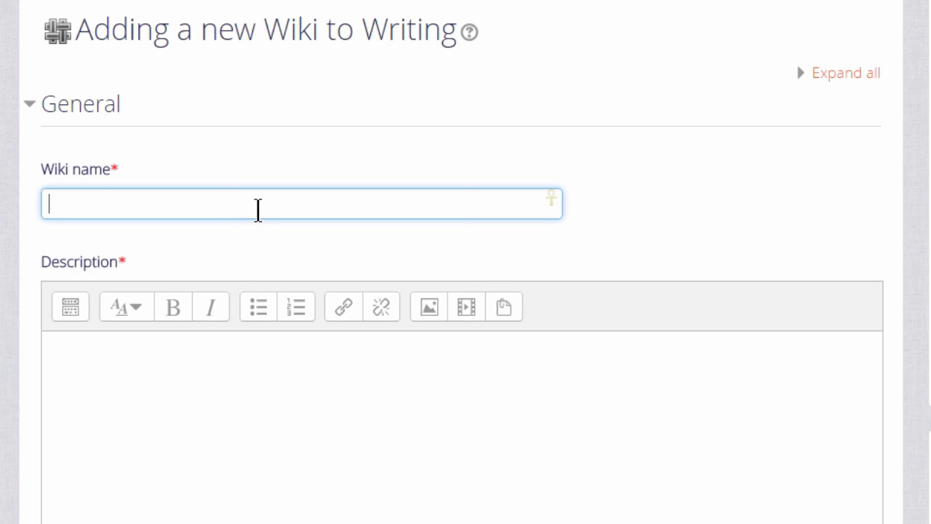
type("Useful")
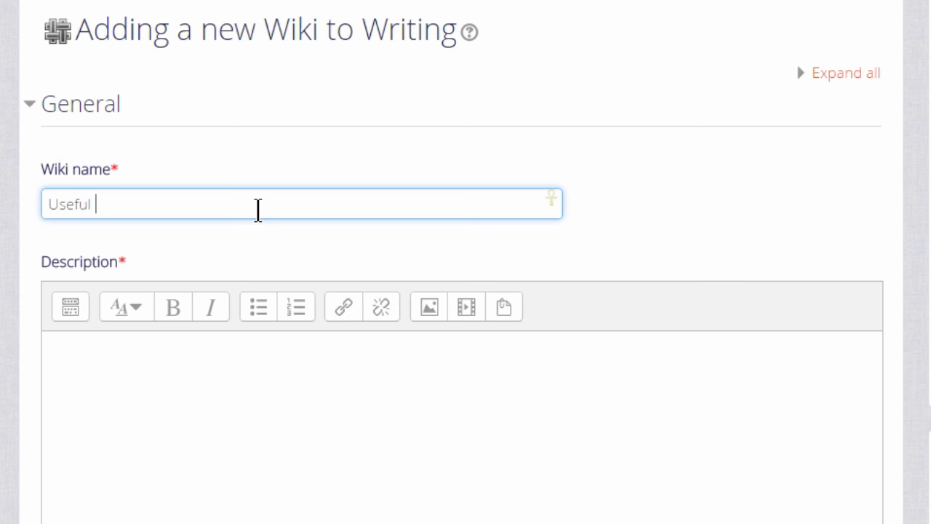
type("language websites")
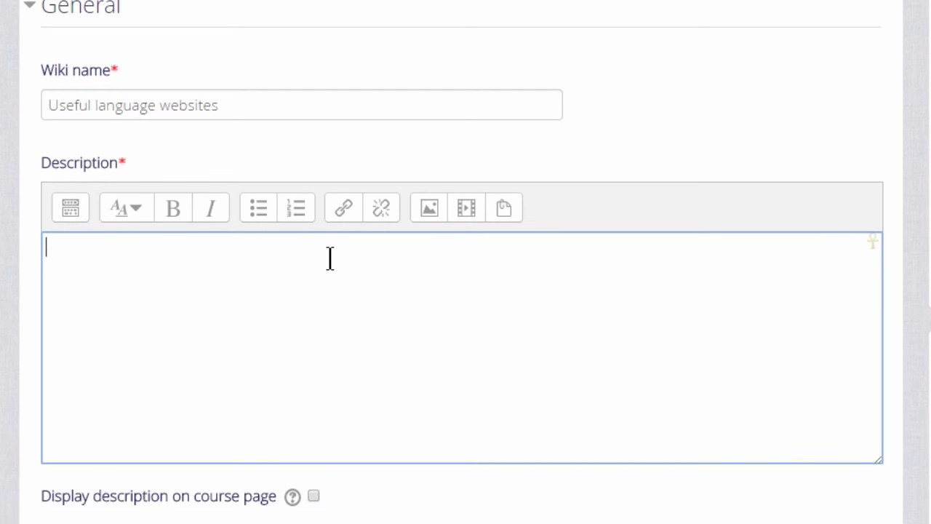
type("Add your usef")
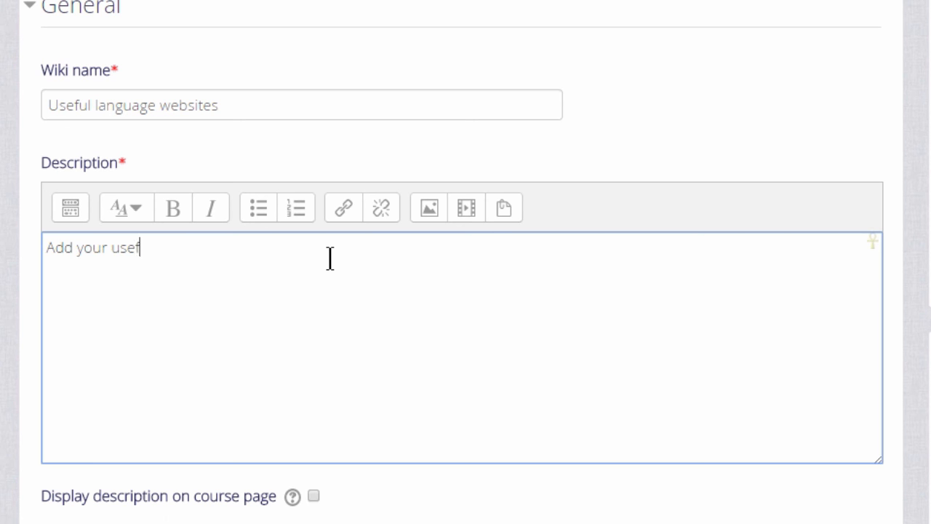
type("ul sites for lear")
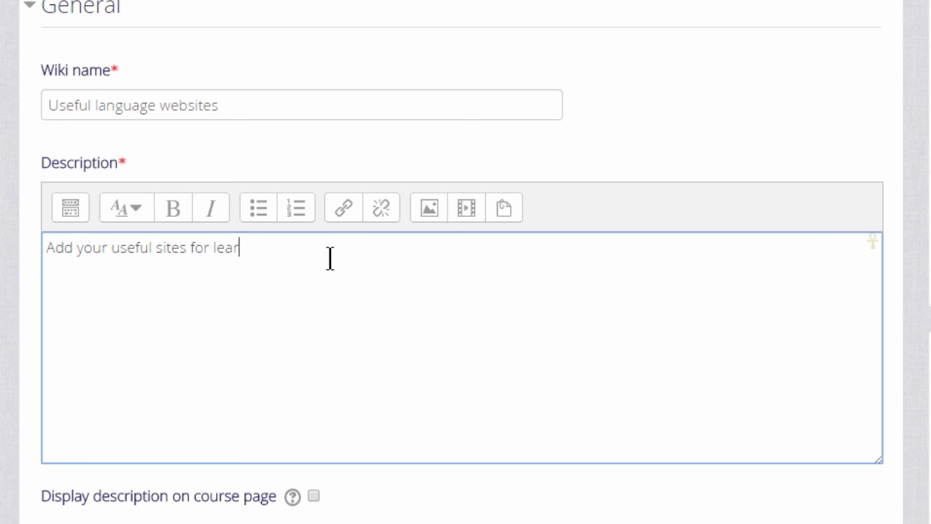
type("ning languages h")
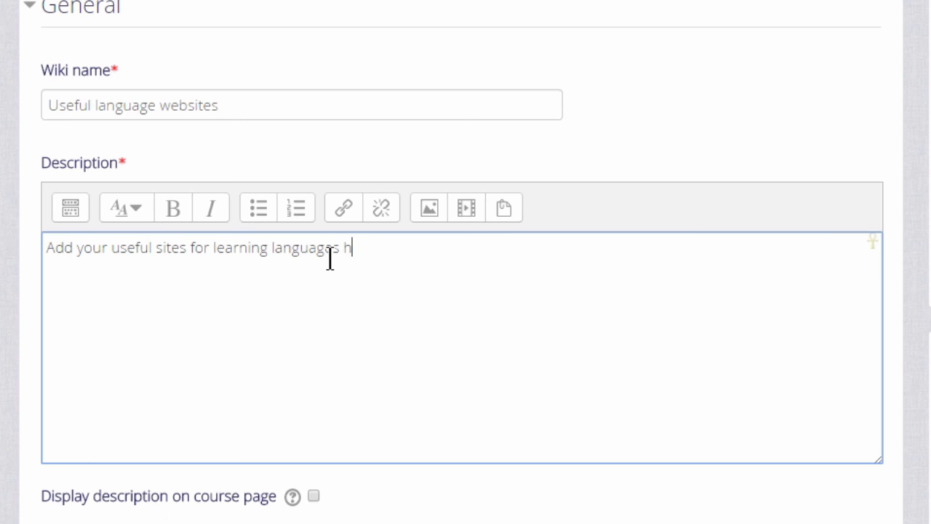
type("ere.")
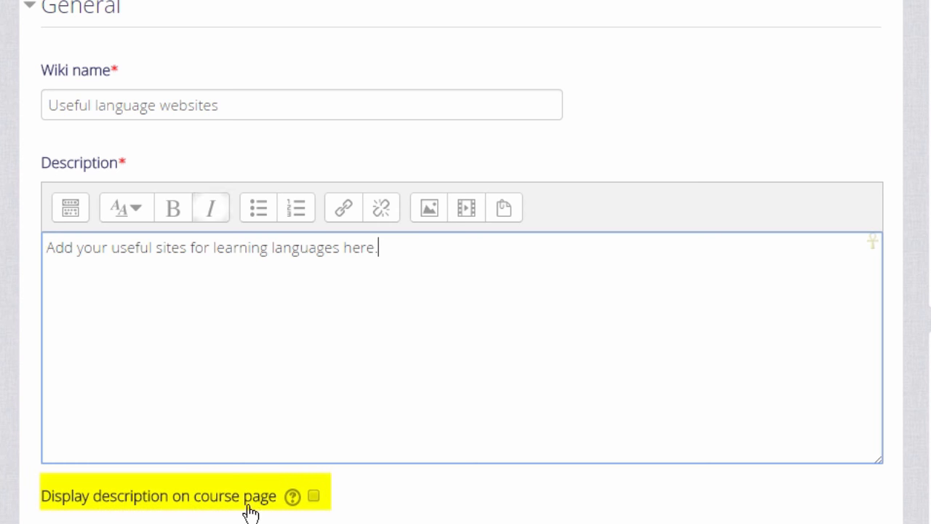
mouse_move(317, 500)
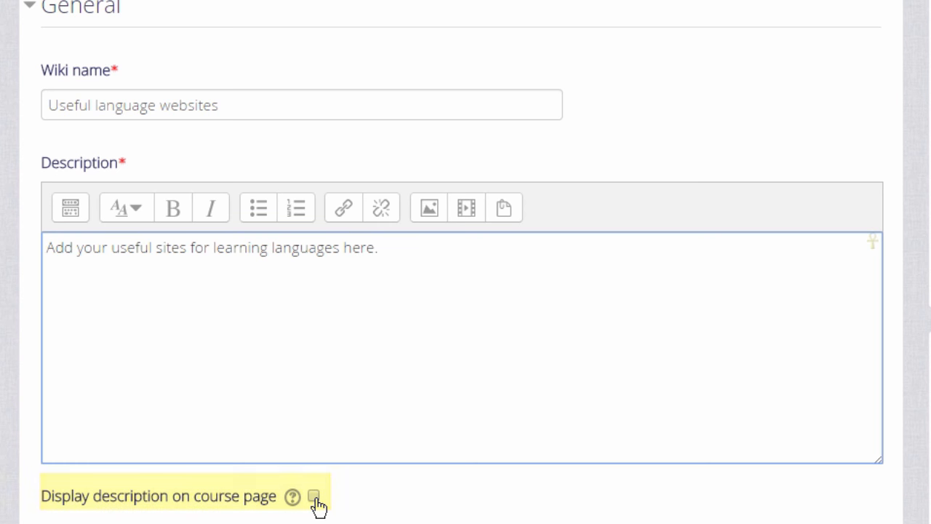
scroll("down", 3)
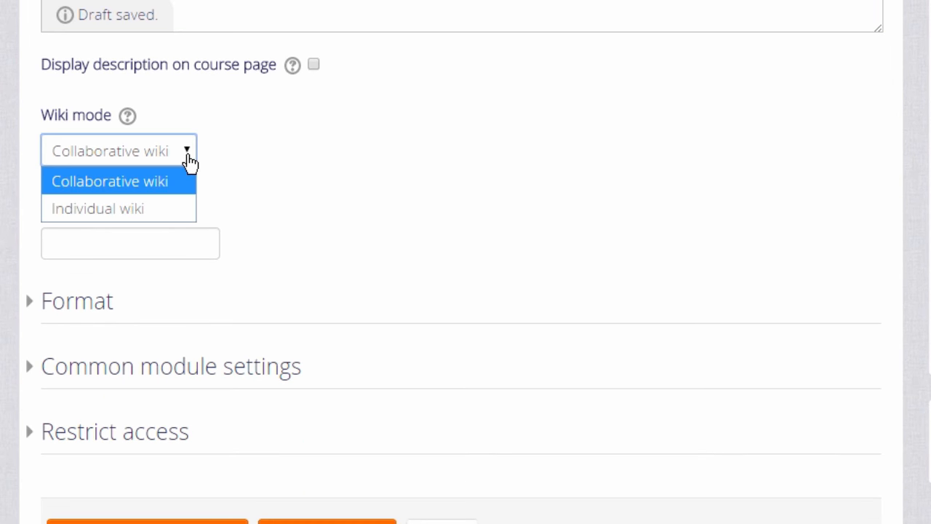
mouse_move(96, 210)
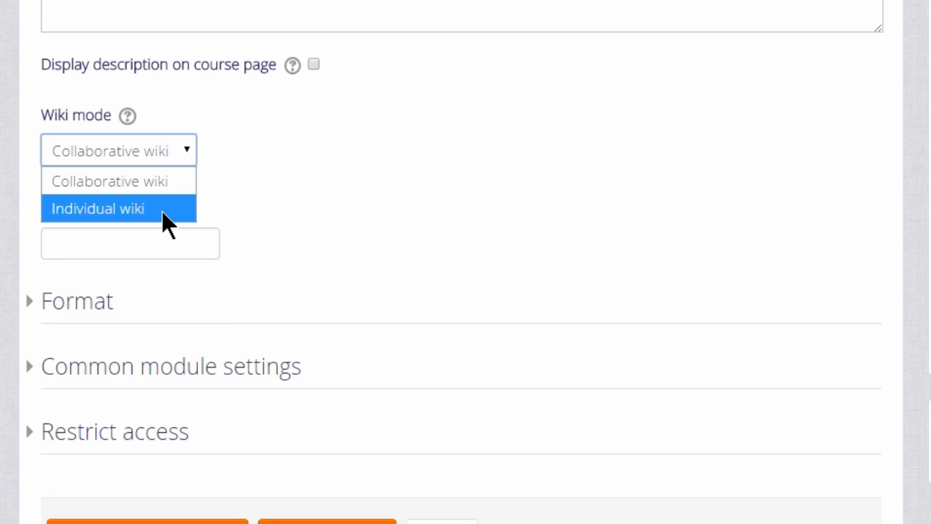
mouse_move(200, 180)
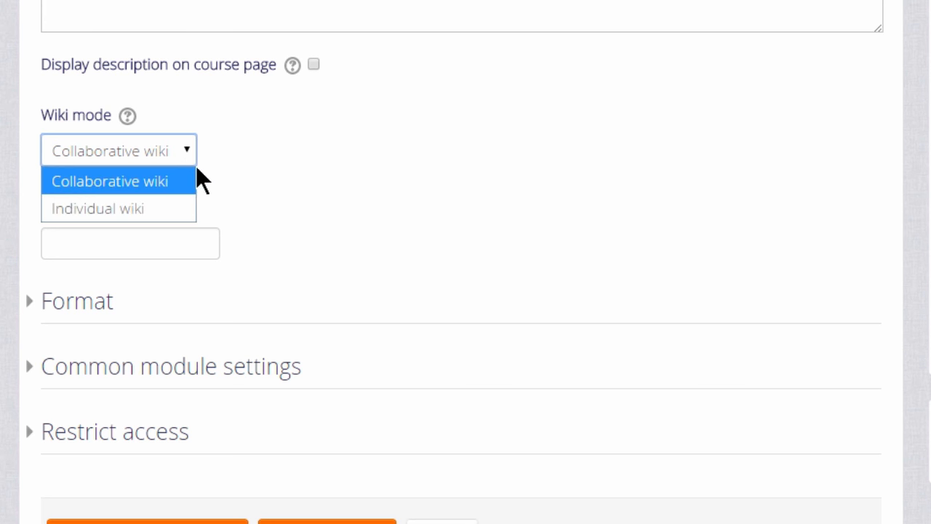
Keep collaborative mode and name the wiki's first page 'Useful Language sites'.
left_click(109, 180)
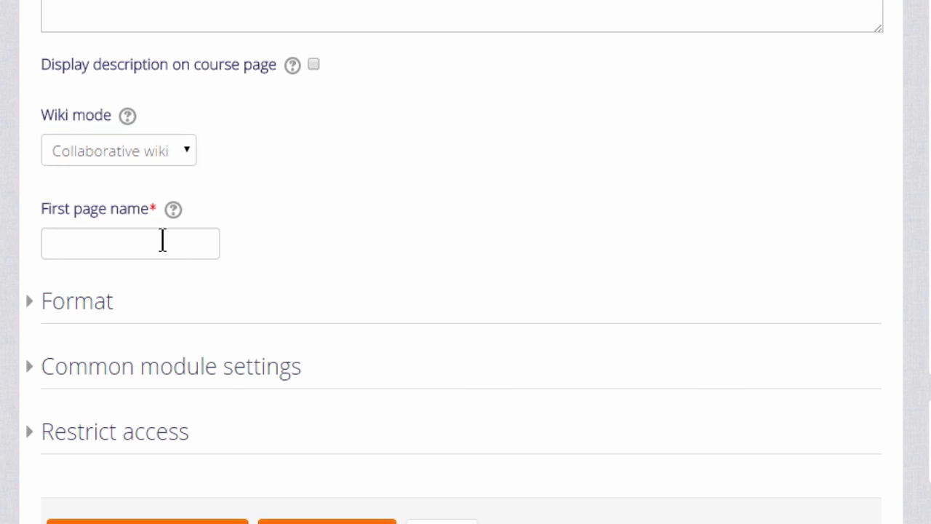
left_click(131, 243)
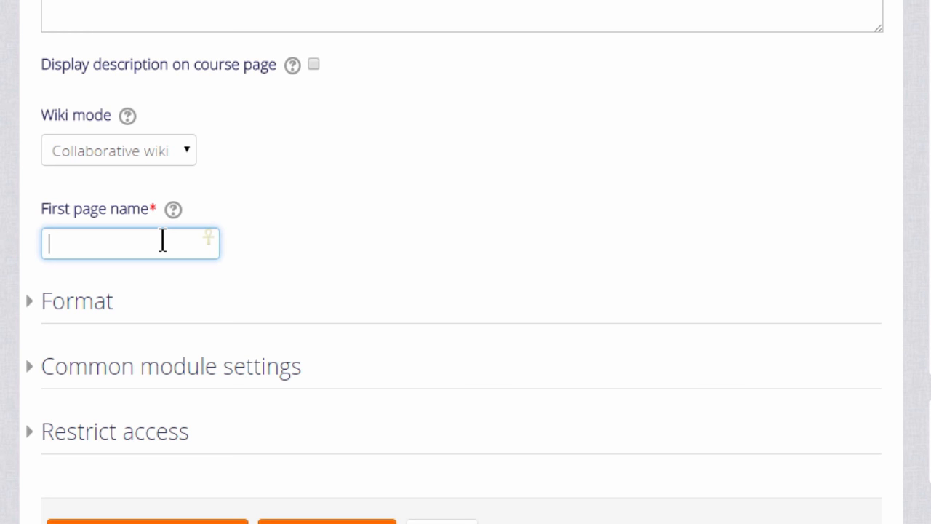
type("Useful La")
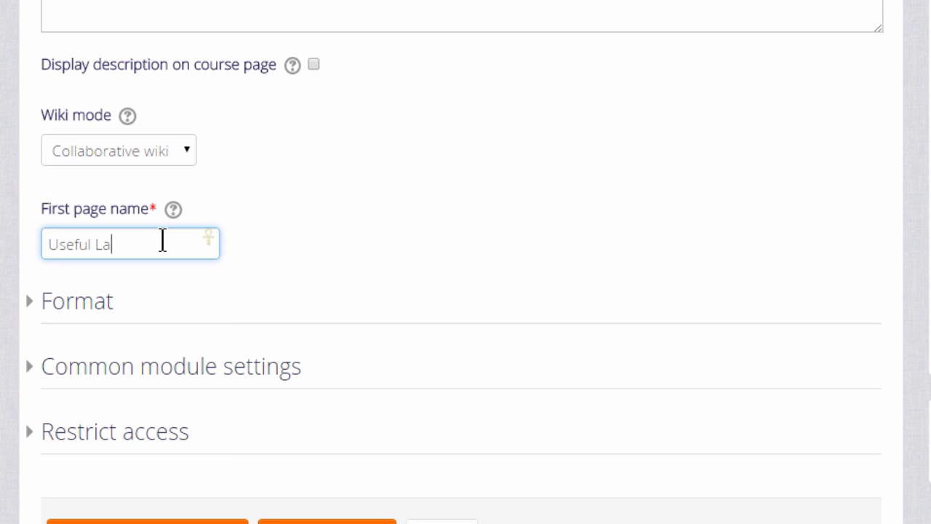
type("nguage sites")
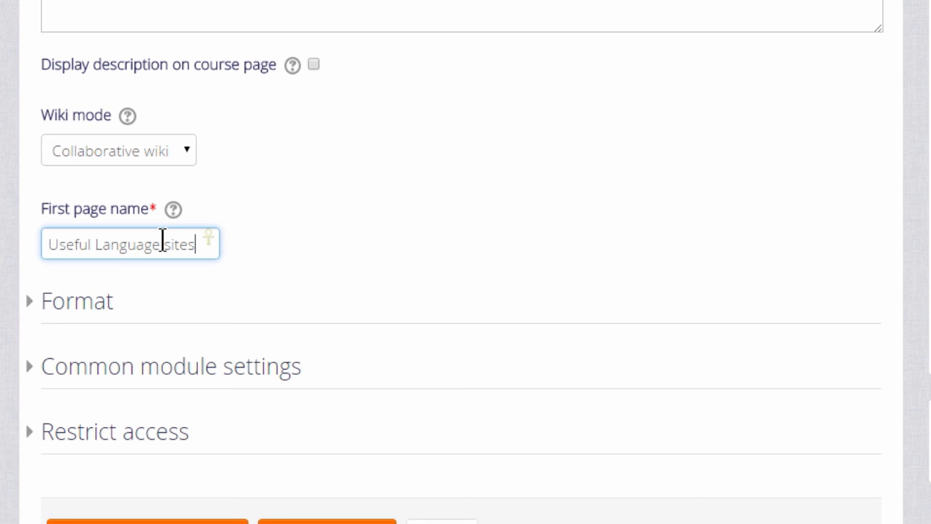
mouse_move(305, 501)
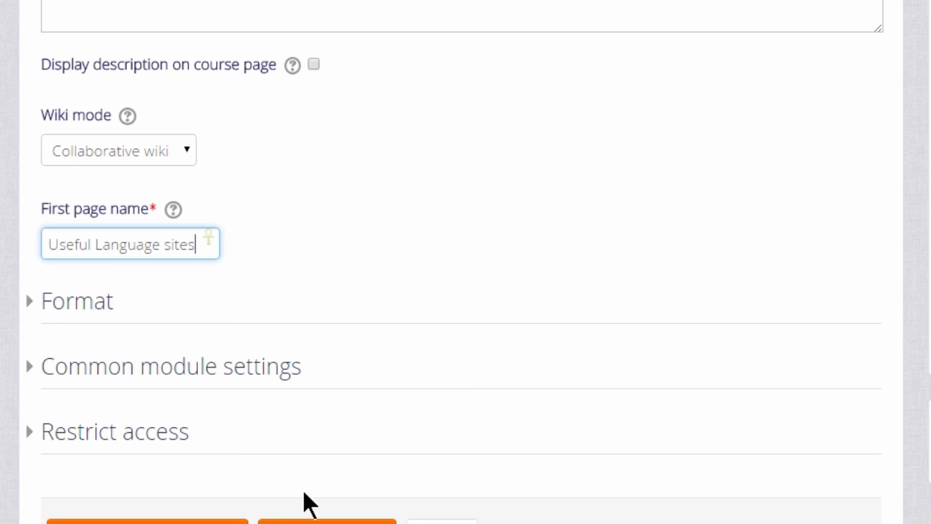
scroll("down", 3)
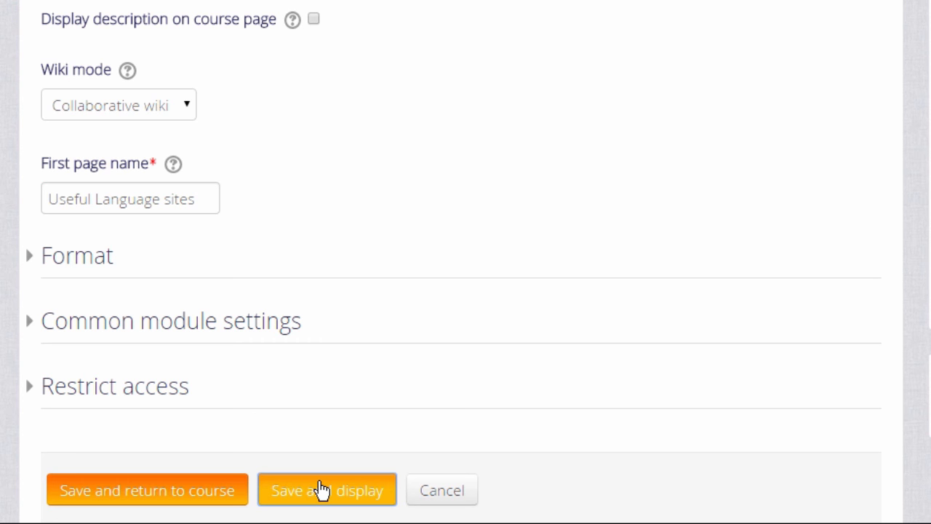
Save and display the wiki, then create its first page in HTML format.
left_click(325, 489)
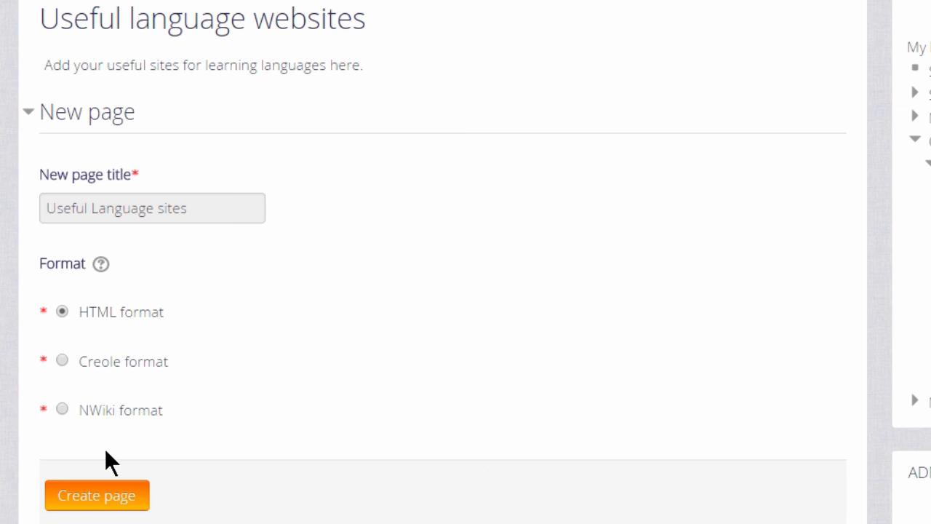
mouse_move(67, 366)
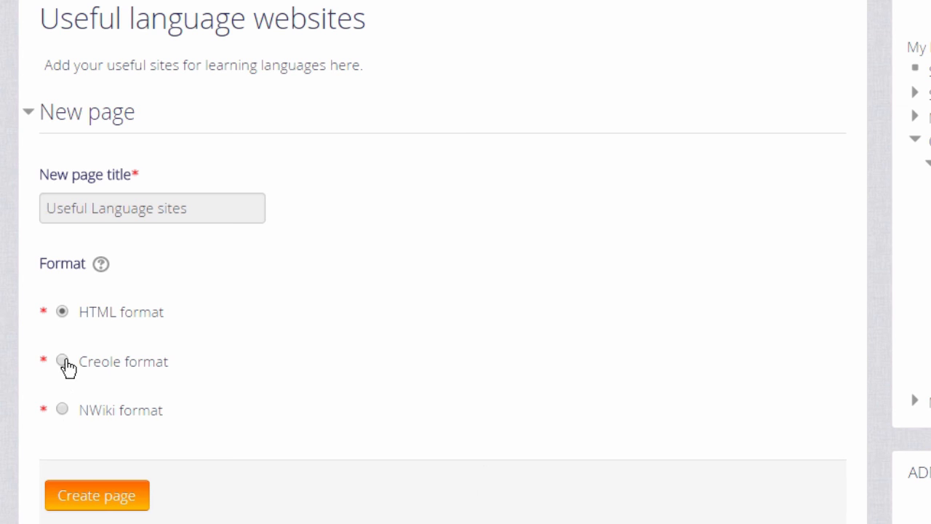
mouse_move(96, 495)
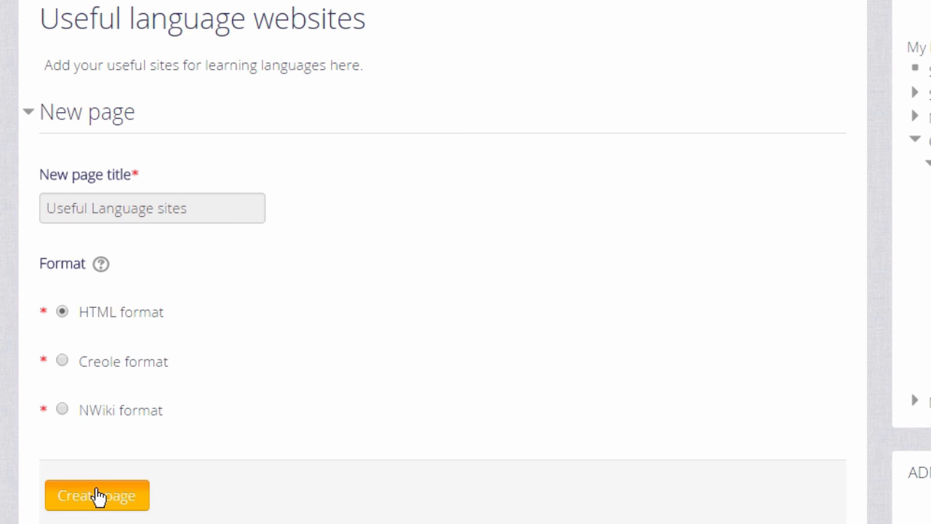
left_click(96, 494)
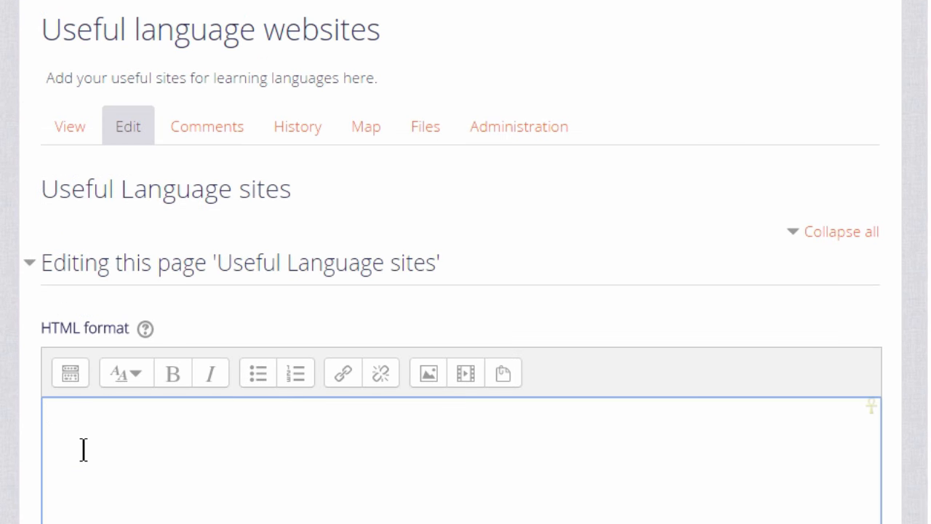
Add [[Reading]] and [[Listening]] page links to the first page and save it.
type("[[Read")
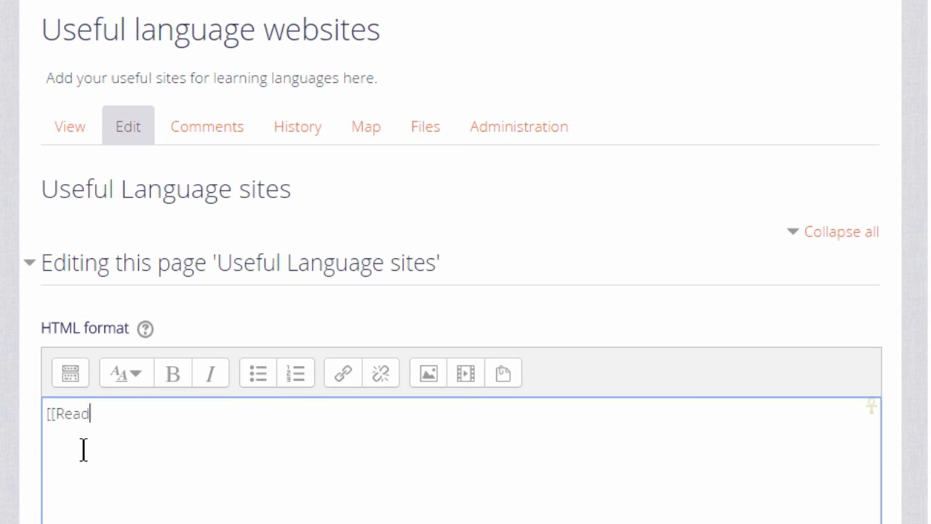
type("ing]]")
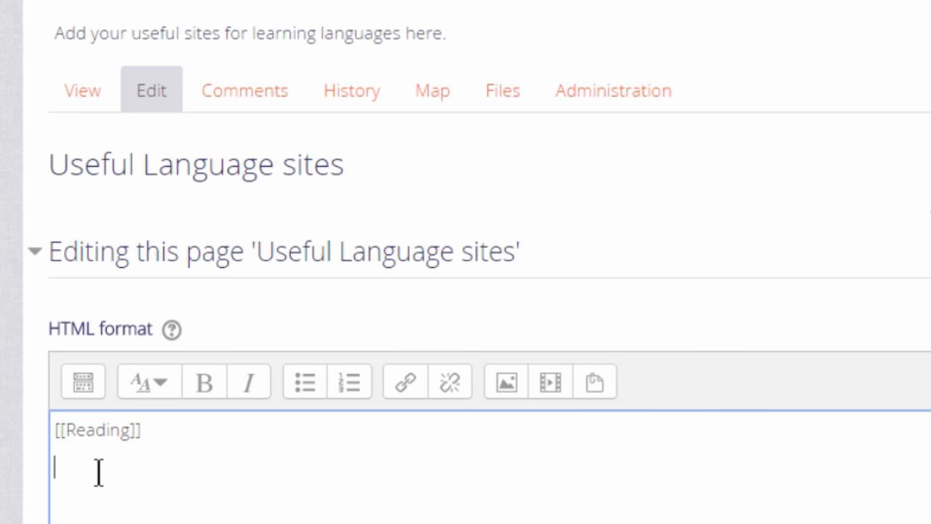
type("[[Listening")
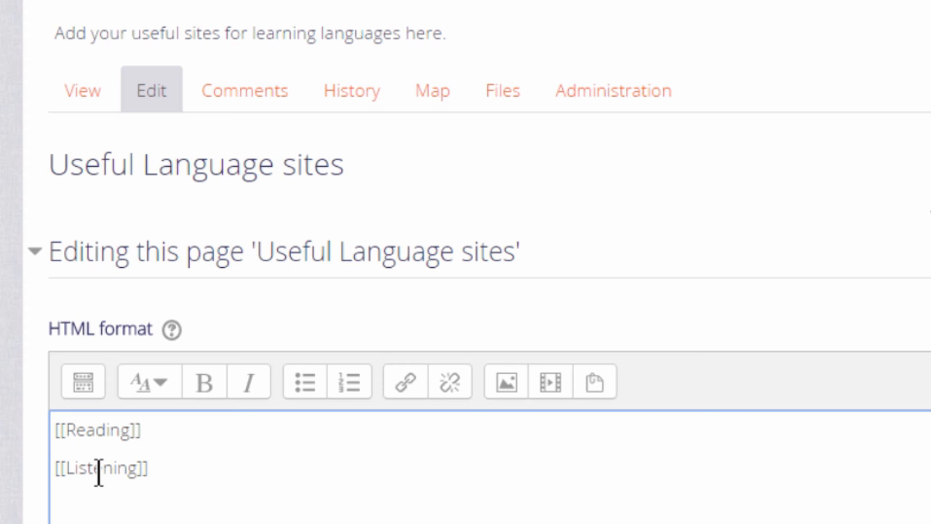
scroll("up", 3)
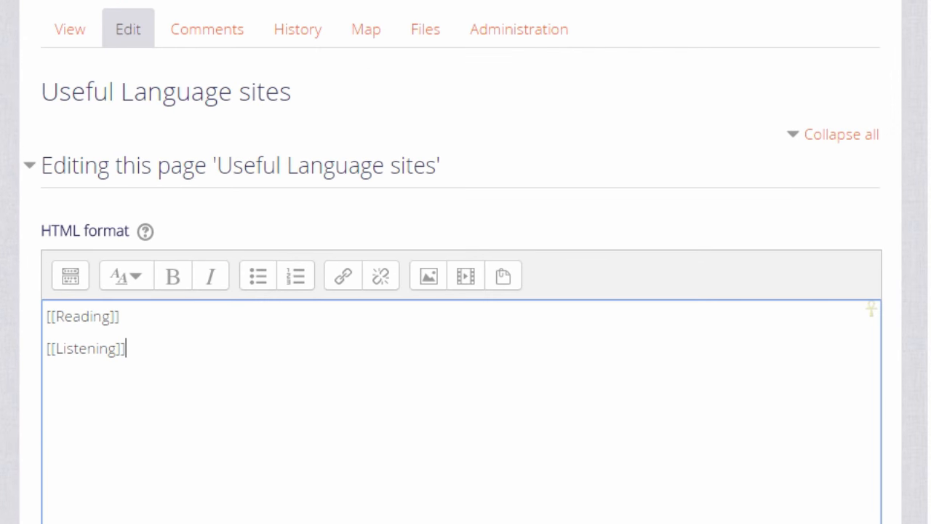
scroll("down", 3)
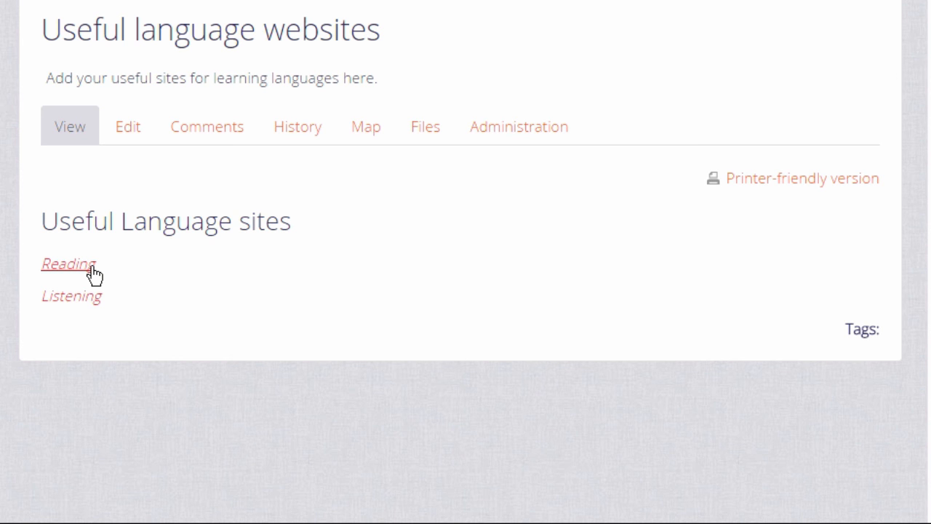
Create the Reading page in HTML with 'Add your links to useful sites for reading here:' and save it.
left_click(68, 262)
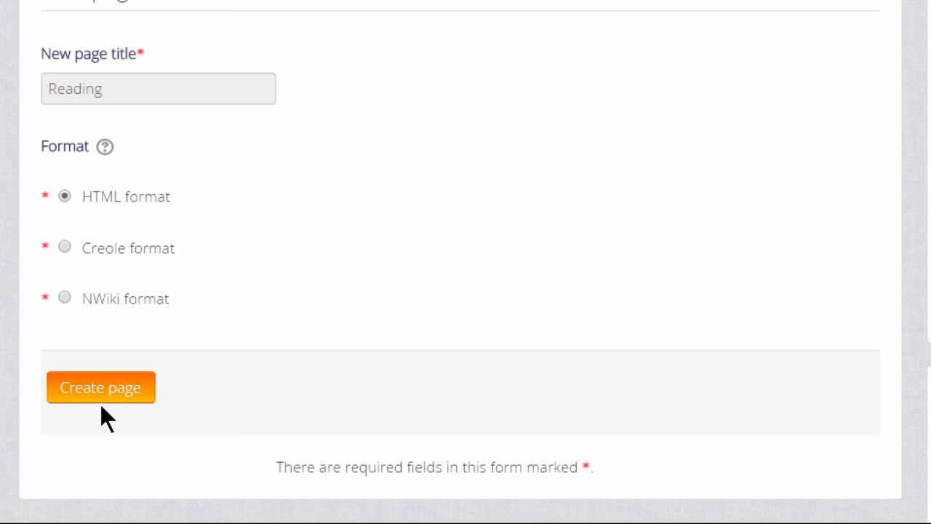
mouse_move(100, 395)
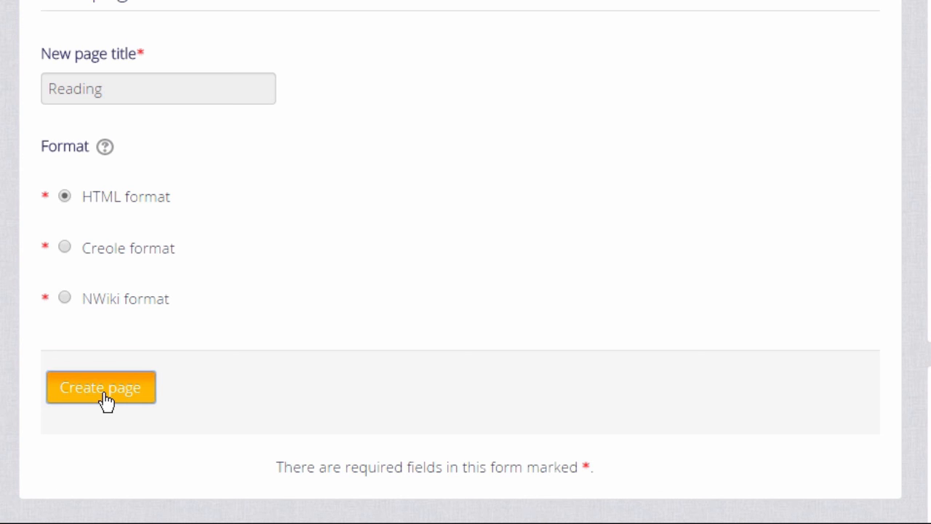
left_click(101, 386)
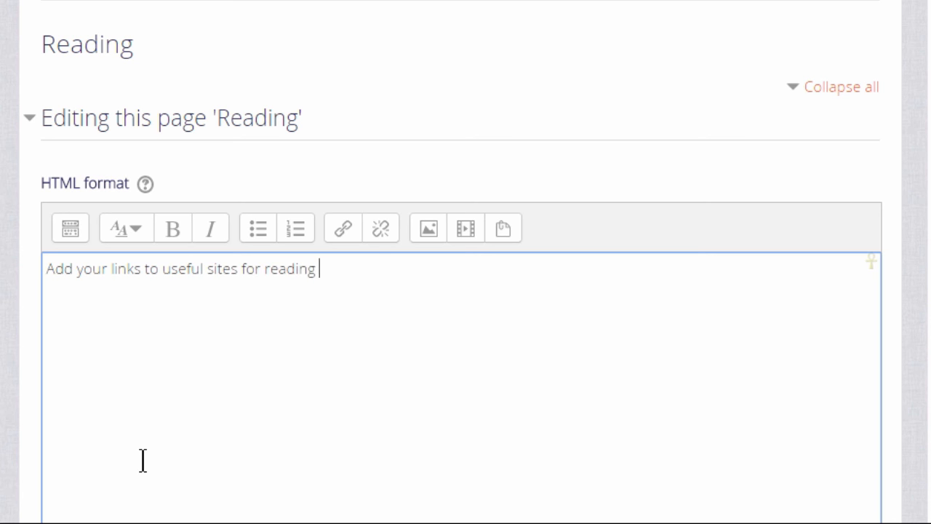
type("here:")
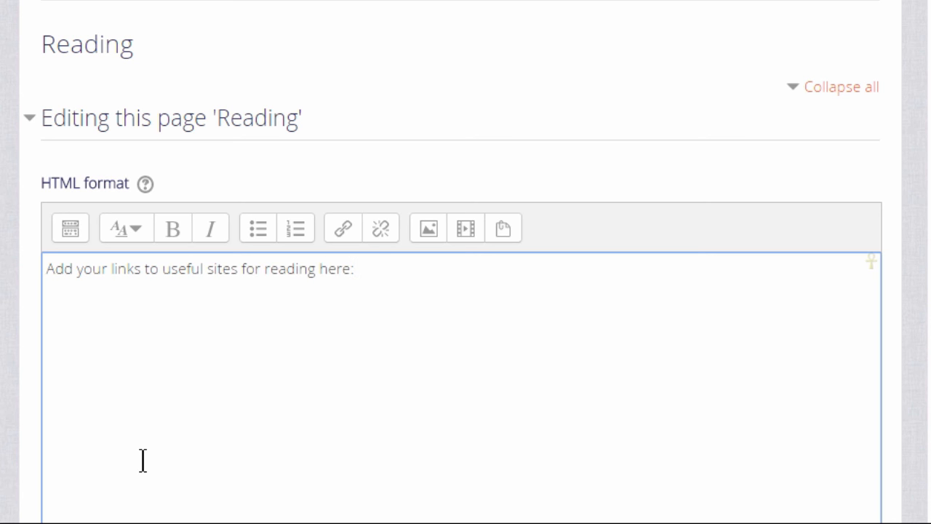
left_click(349, 268)
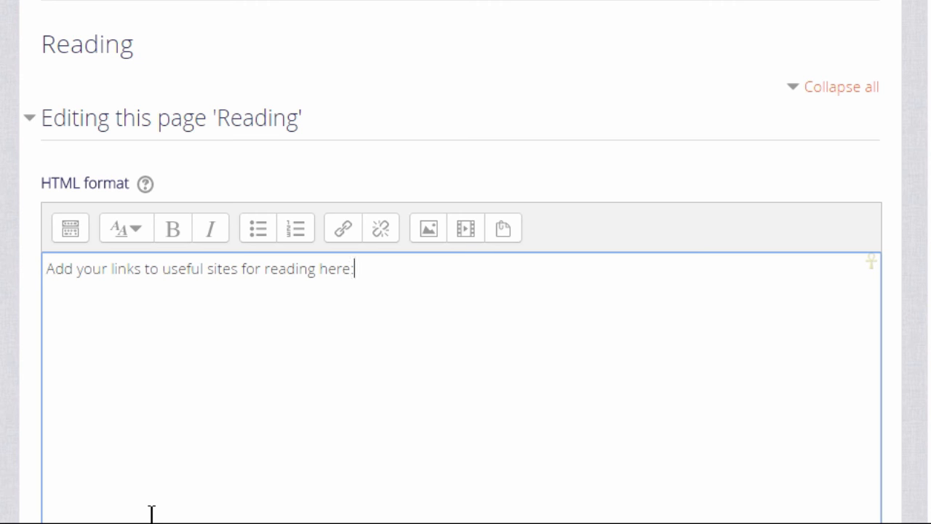
scroll("down", 3)
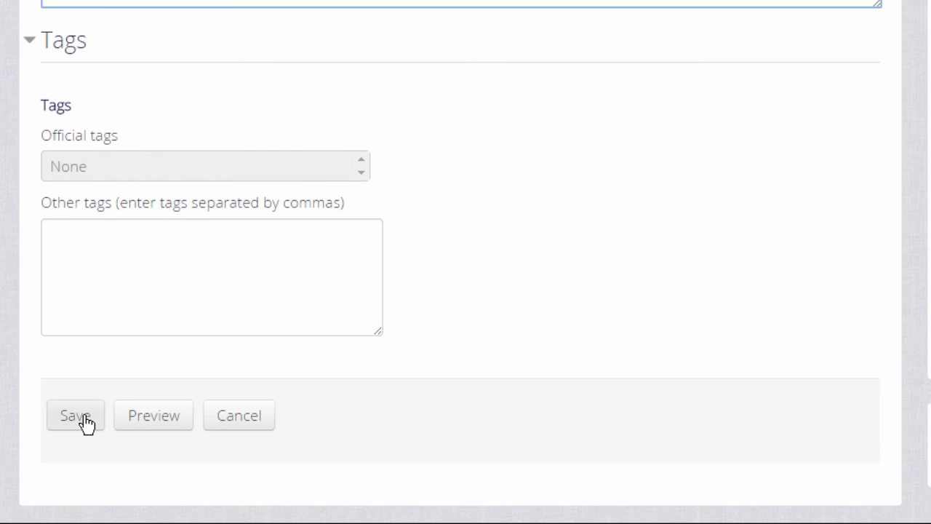
left_click(75, 416)
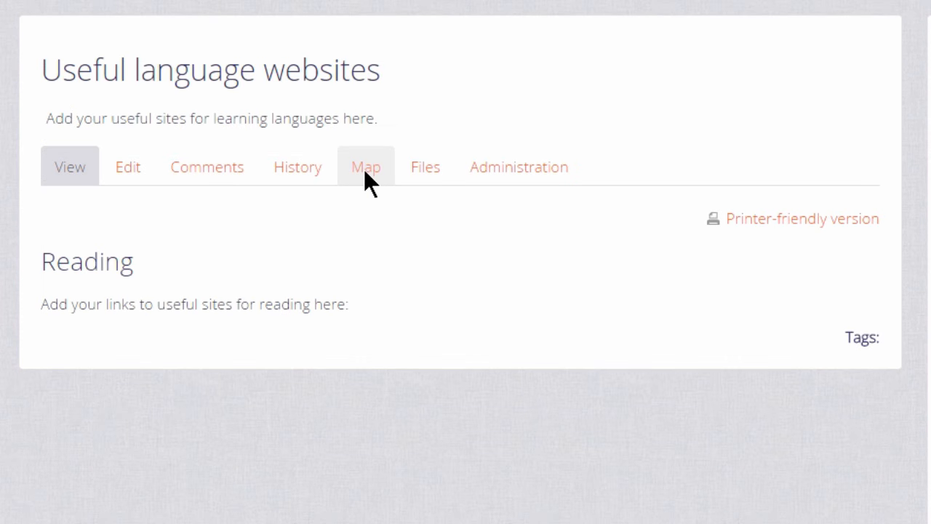
Check the wiki's Map page list, the Reading page's History with version 1, and its empty Comments.
left_click(366, 166)
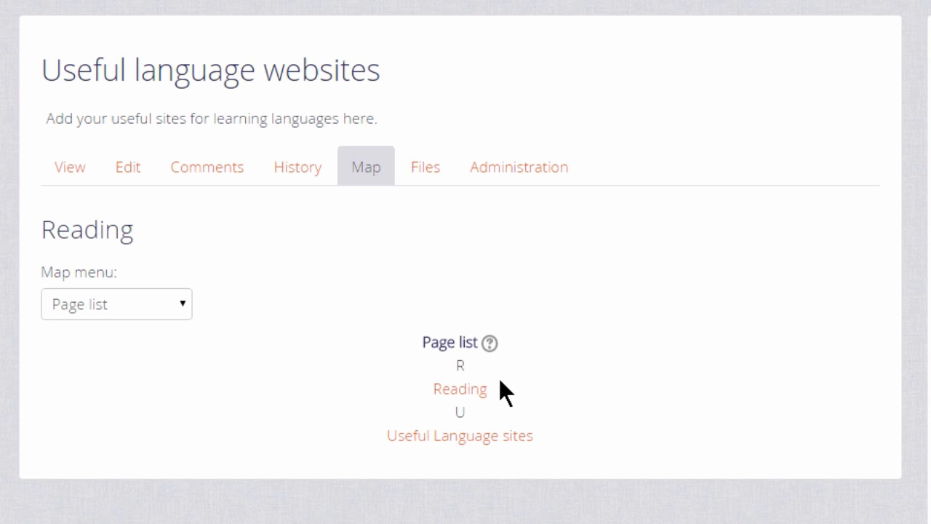
mouse_move(541, 451)
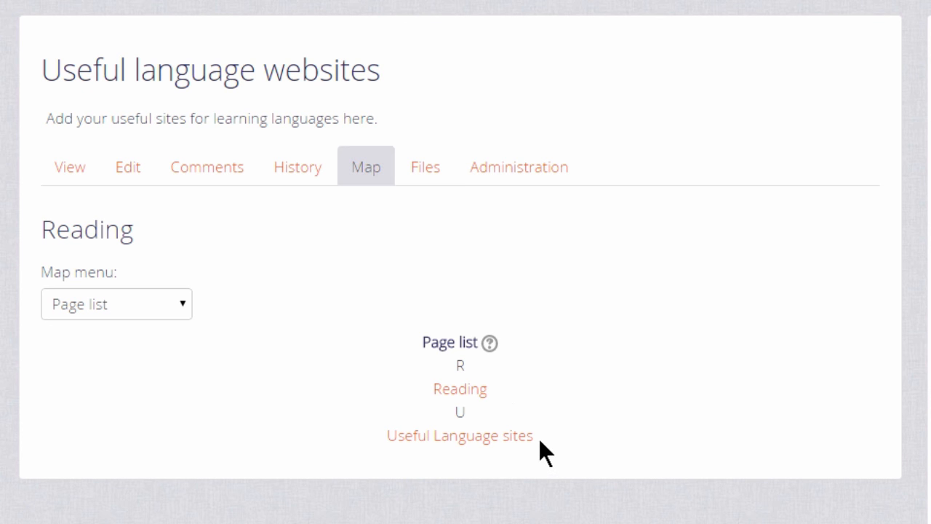
mouse_move(297, 165)
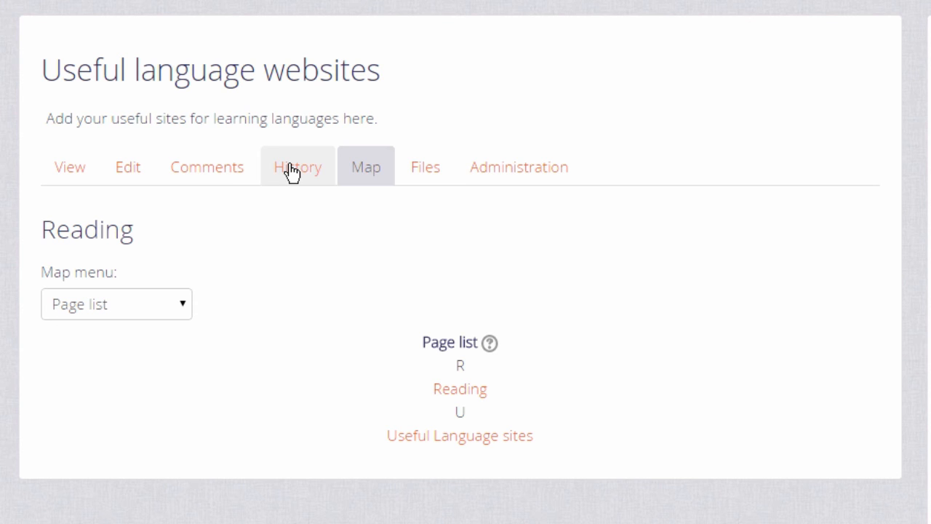
left_click(297, 165)
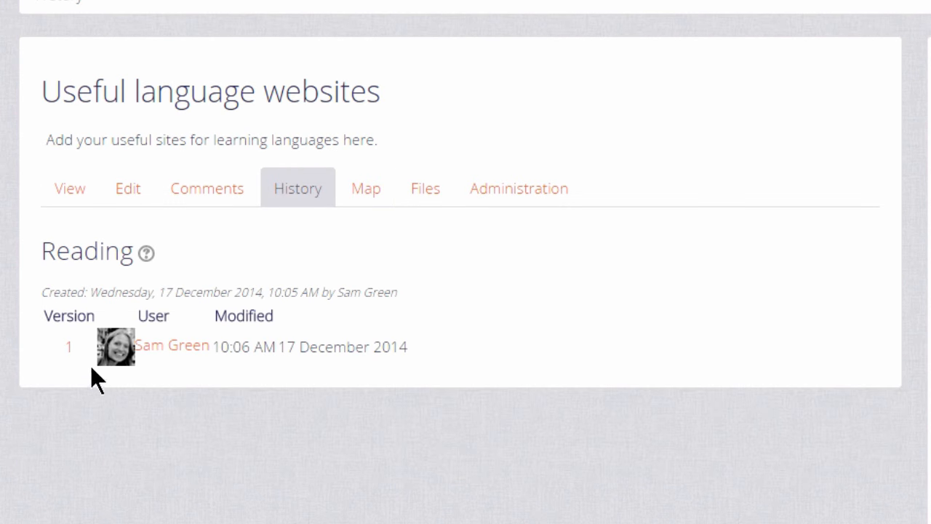
mouse_move(73, 349)
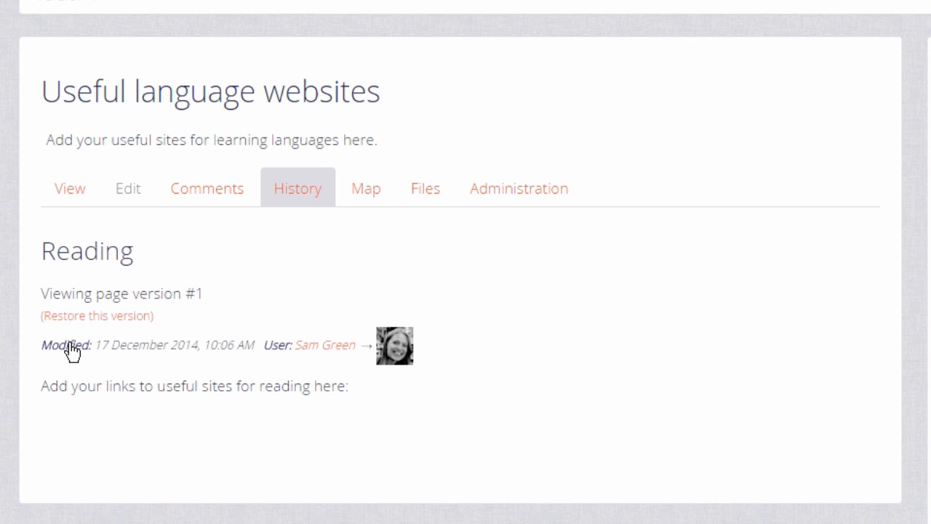
mouse_move(73, 337)
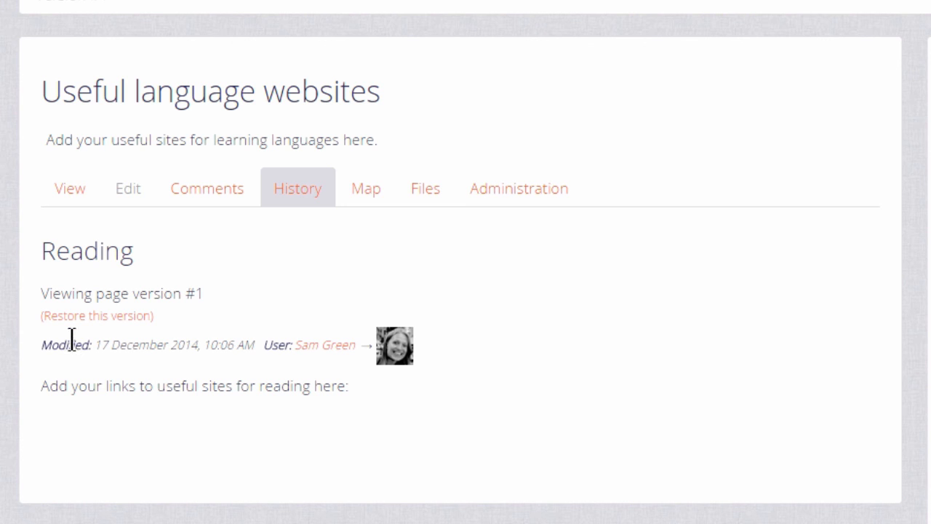
mouse_move(207, 189)
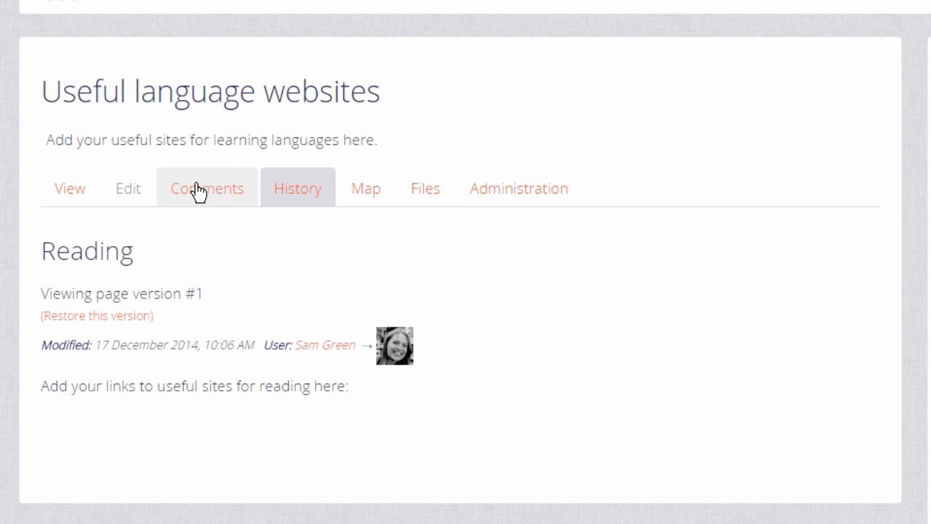
left_click(207, 189)
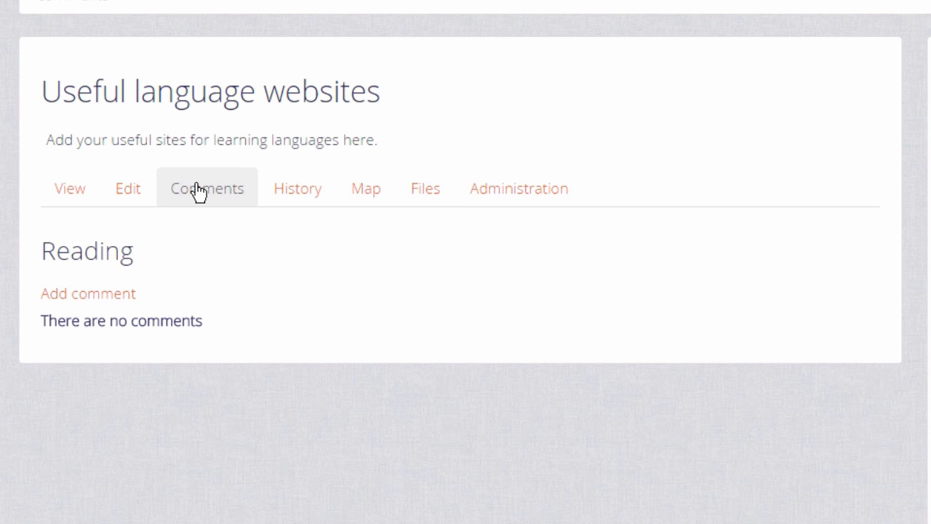